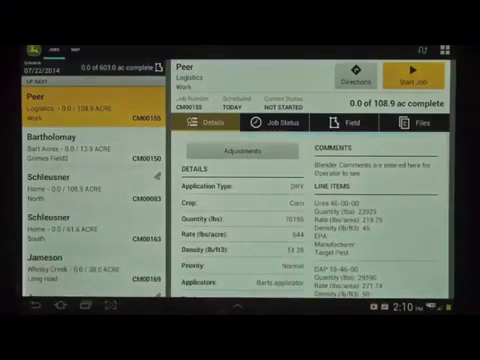
Review the Peer job's details, status, field and files, confirming no prescription files
{"action": "left_click", "coordinate": [322, 130]}
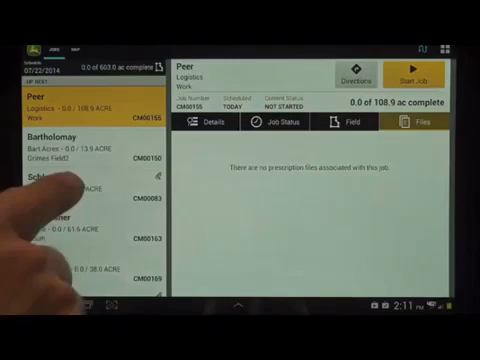
{"action": "left_click", "coordinate": [60, 184]}
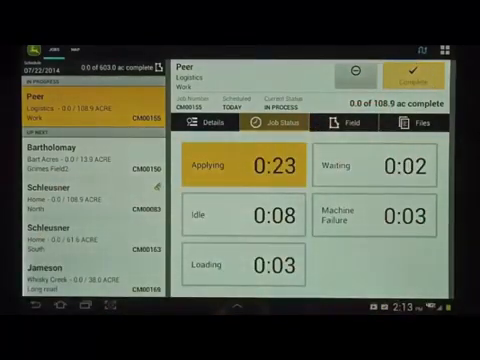
Complete the Peer job and scroll through its completion form to the weather, applicator and pest sections
{"action": "left_click", "coordinate": [417, 70]}
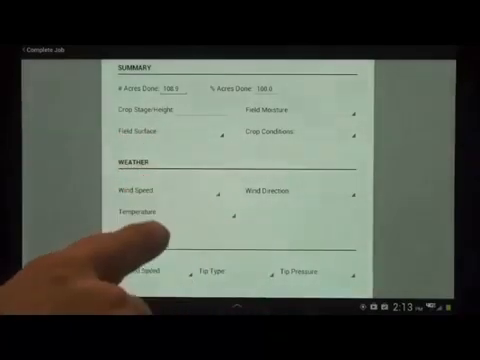
{"action": "scroll", "scroll_direction": "down", "scroll_amount": 3}
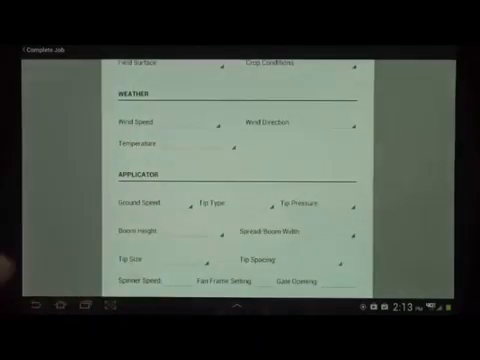
{"action": "scroll", "scroll_direction": "down", "scroll_amount": 3}
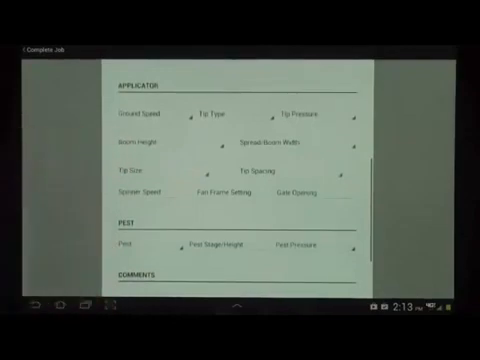